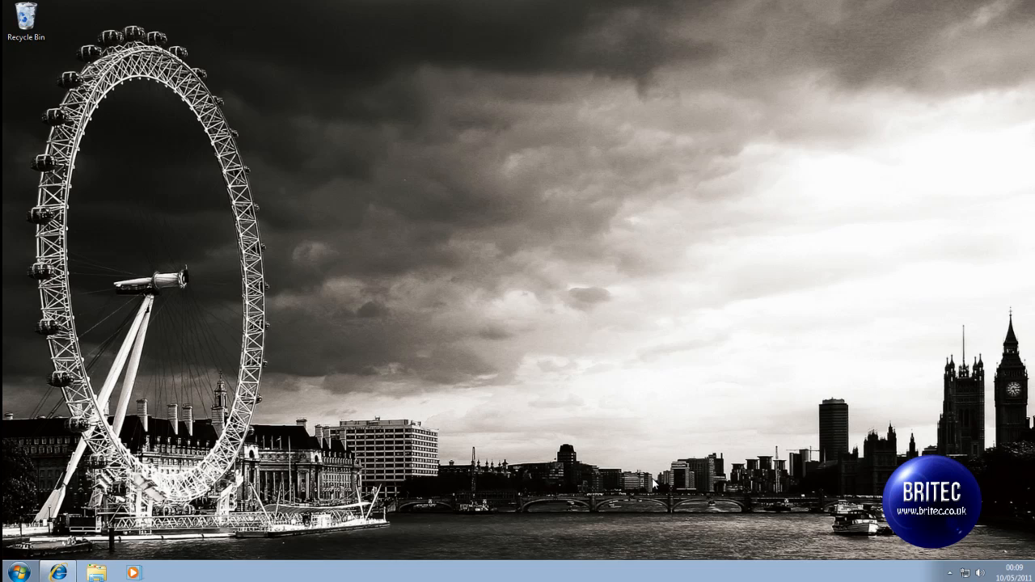
{"action": "mouse_move", "coordinate": [420, 478]}
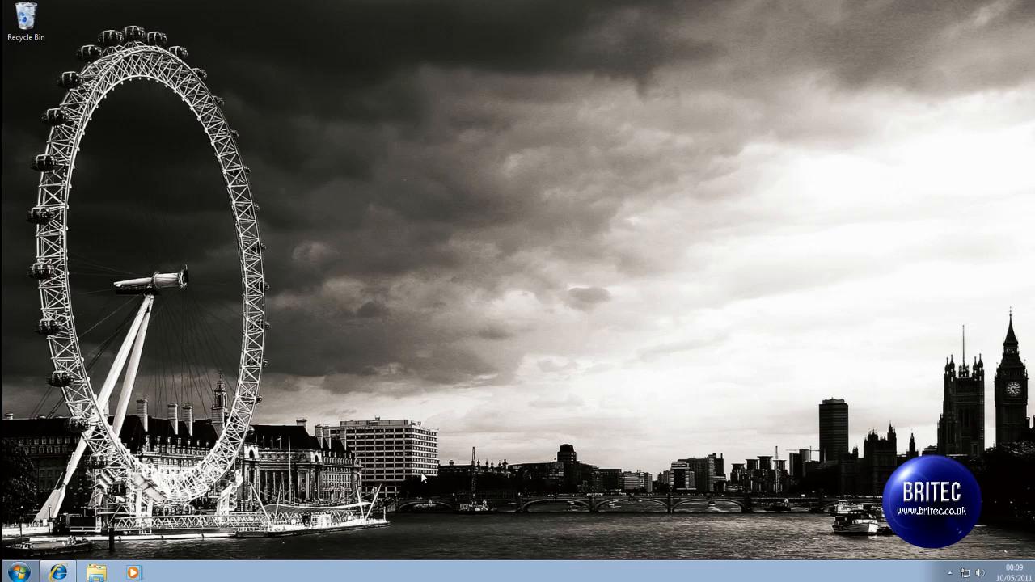
{"action": "mouse_move", "coordinate": [58, 566]}
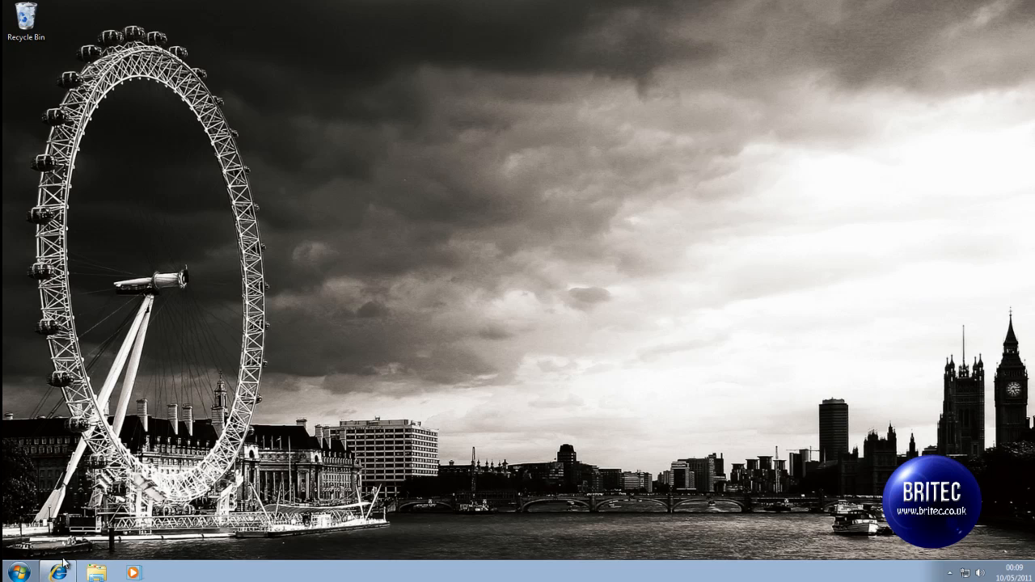
Reach the Downloads page and pick the pmagic-6.1.iso CD image link.
{"action": "left_click", "coordinate": [59, 572]}
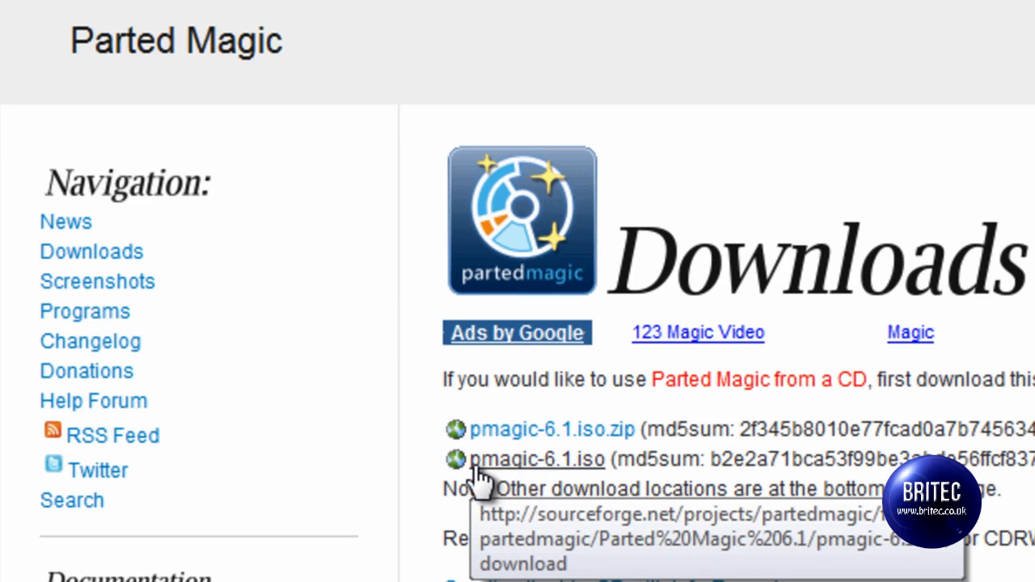
{"action": "mouse_move", "coordinate": [606, 498]}
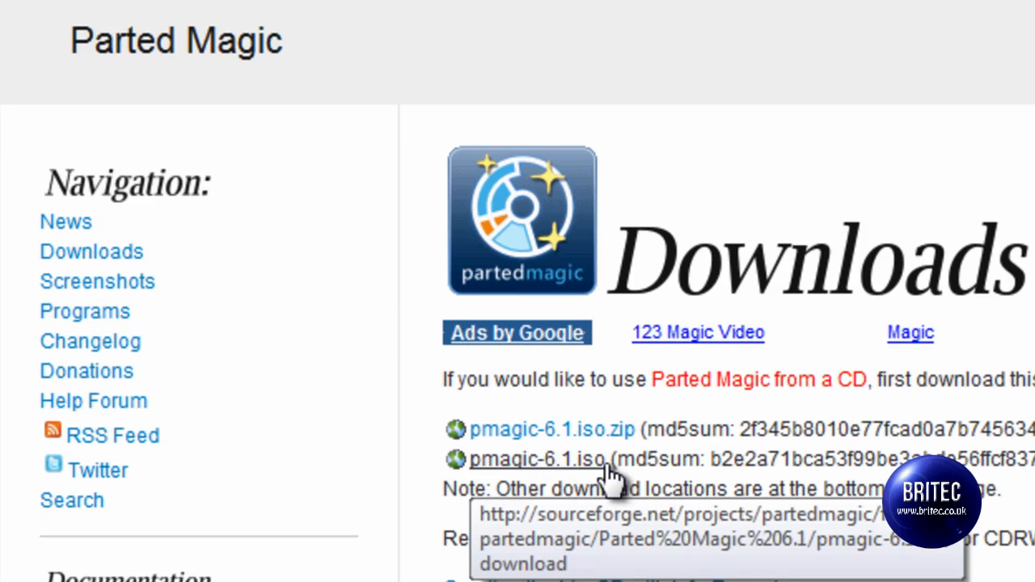
{"action": "mouse_move", "coordinate": [531, 498]}
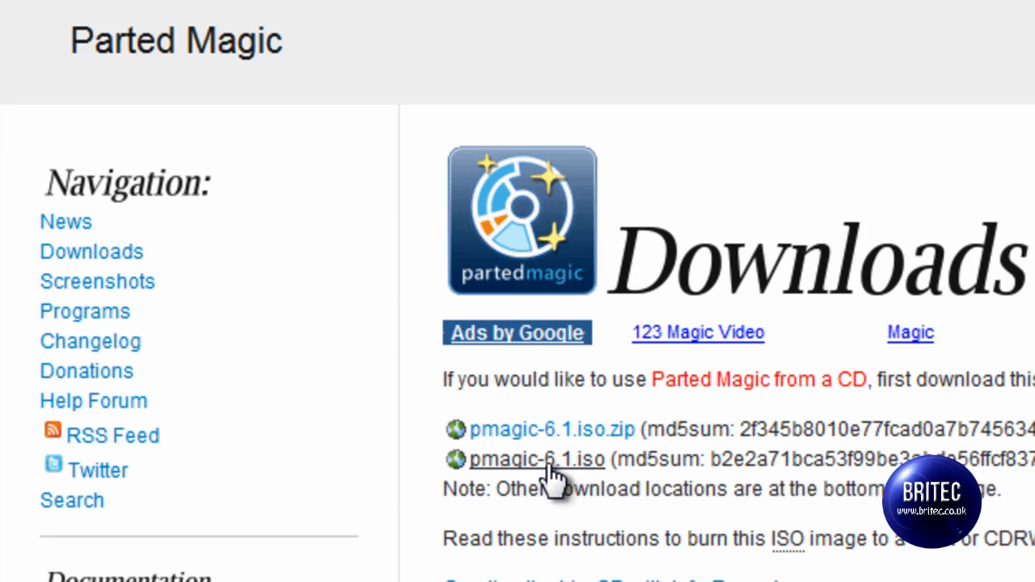
{"action": "mouse_move", "coordinate": [557, 482]}
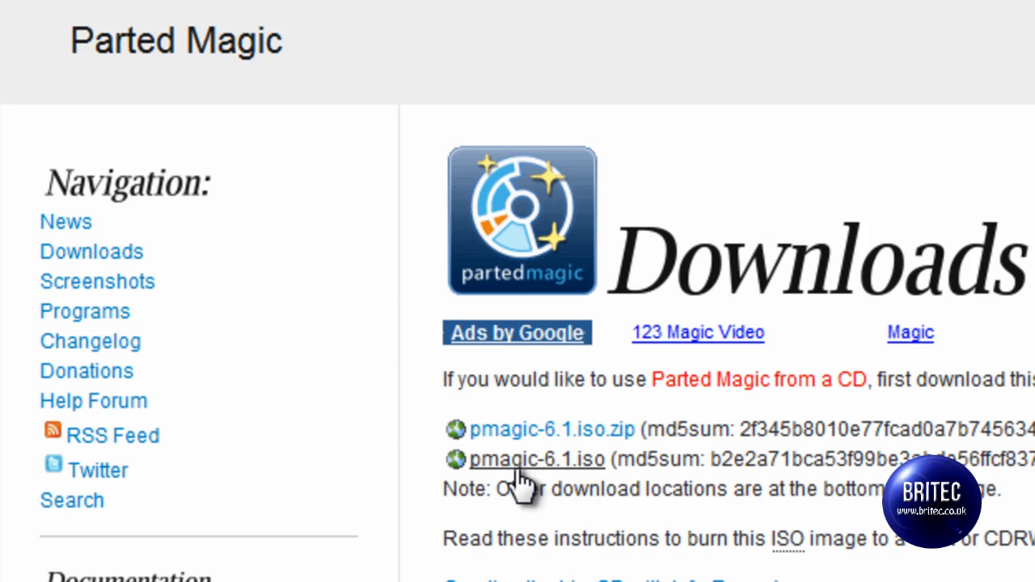
{"action": "mouse_move", "coordinate": [526, 482]}
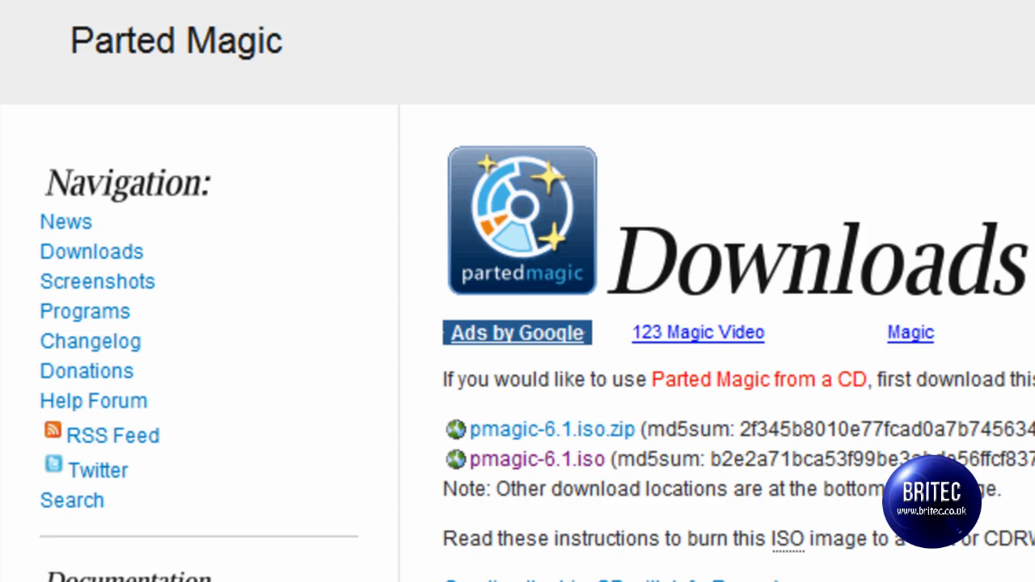
{"action": "left_click", "coordinate": [31, 572]}
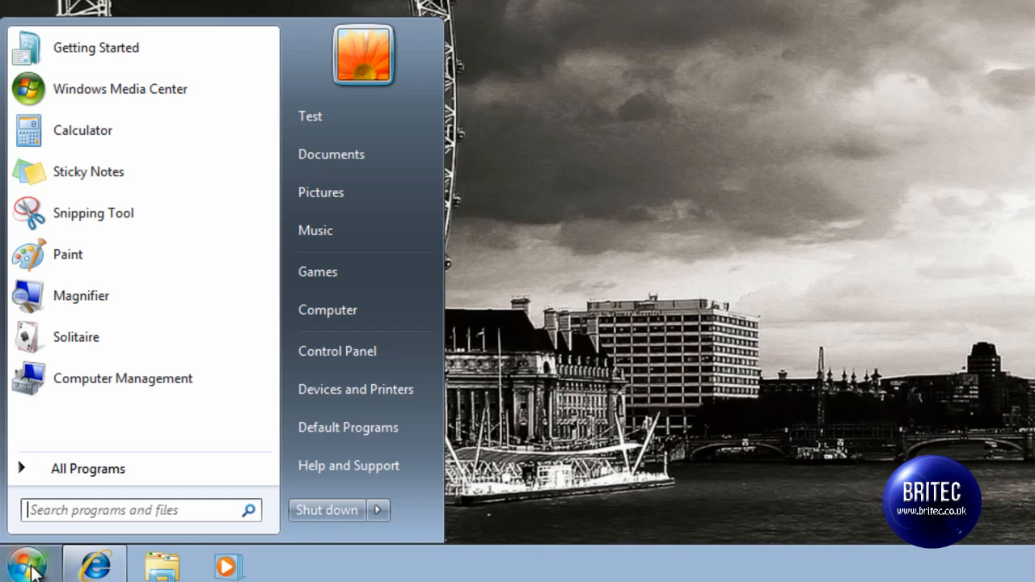
Open the Windows 7 Start menu.
{"action": "left_click", "coordinate": [376, 510]}
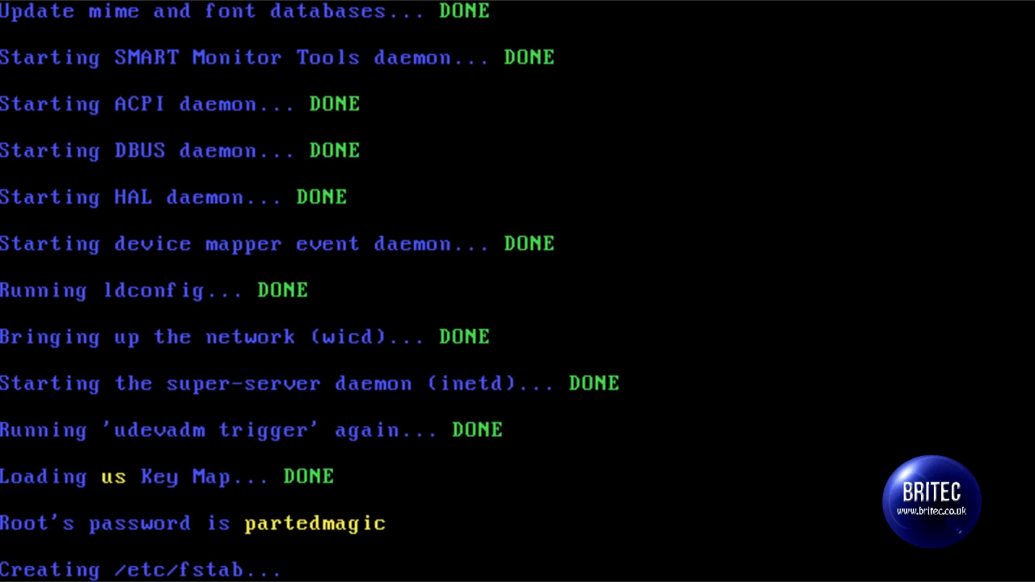
{"action": "mouse_move", "coordinate": [789, 540]}
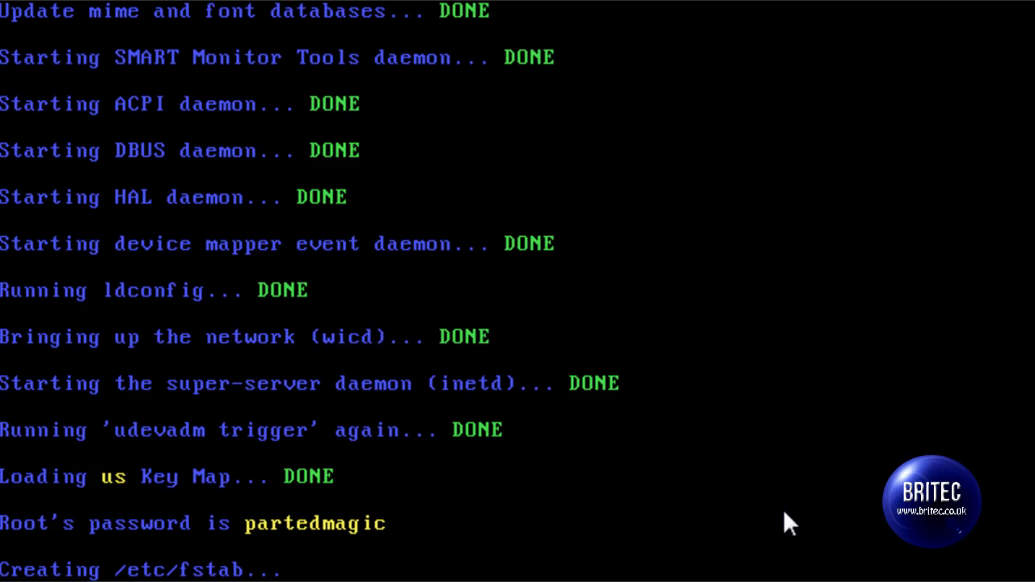
{"action": "mouse_move", "coordinate": [230, 543]}
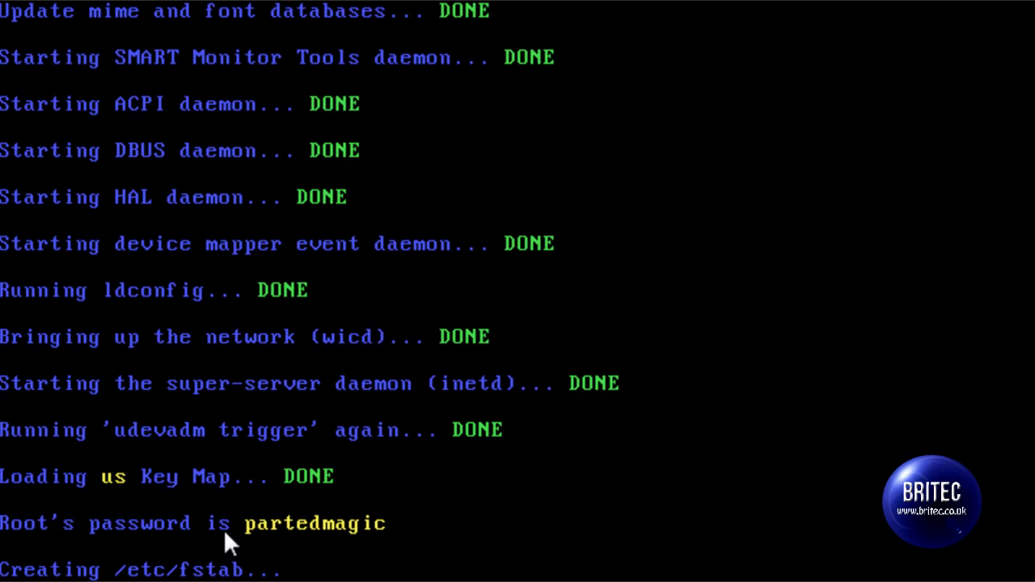
{"action": "mouse_move", "coordinate": [742, 509]}
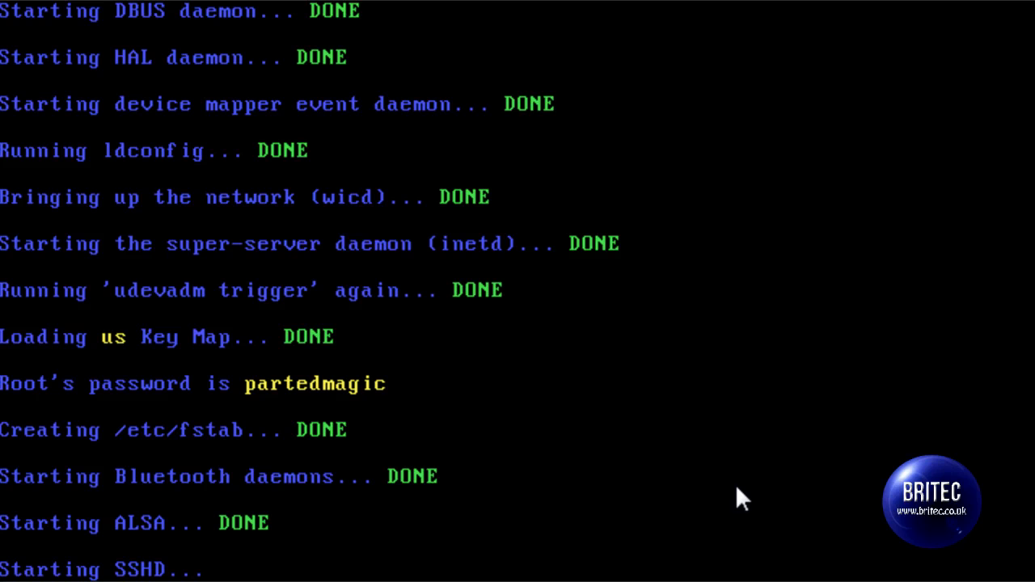
{"action": "mouse_move", "coordinate": [590, 493]}
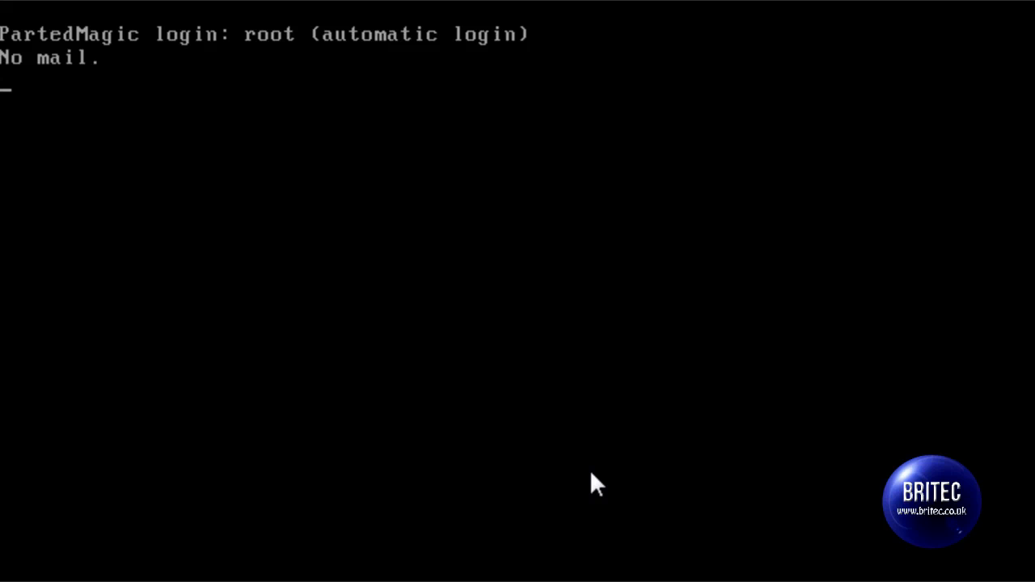
{"action": "mouse_move", "coordinate": [527, 475]}
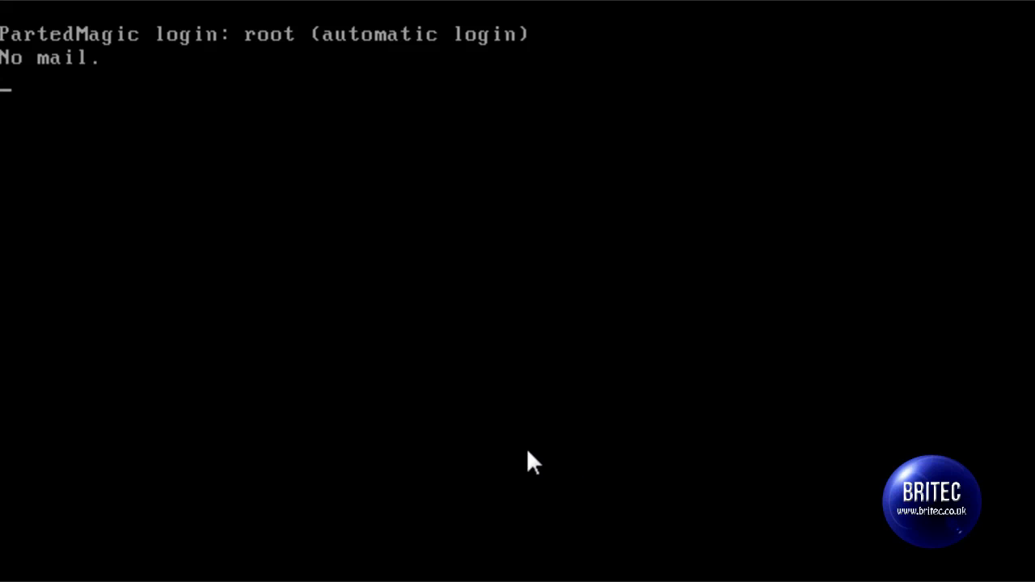
{"action": "mouse_move", "coordinate": [553, 370]}
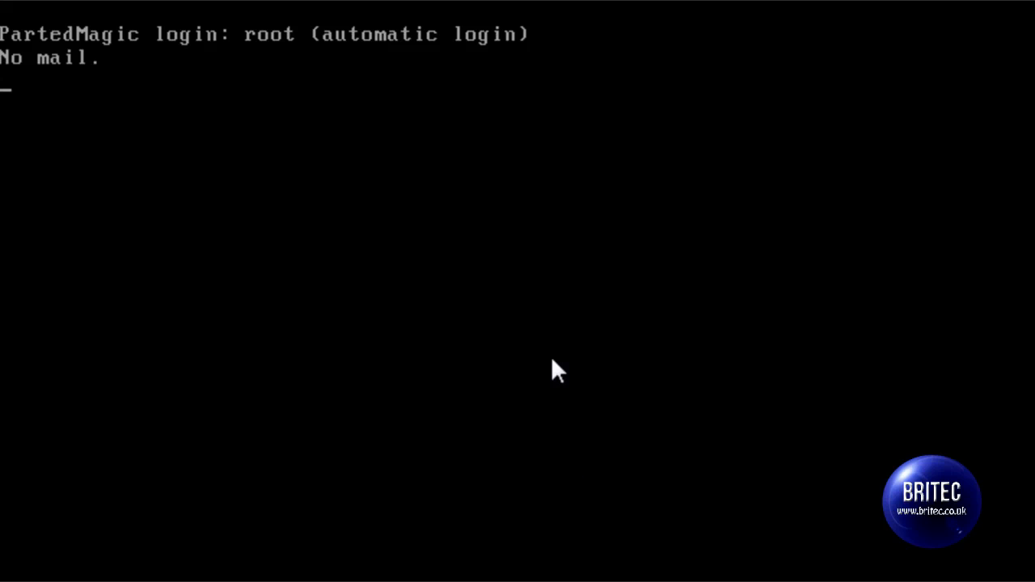
{"action": "mouse_move", "coordinate": [552, 396]}
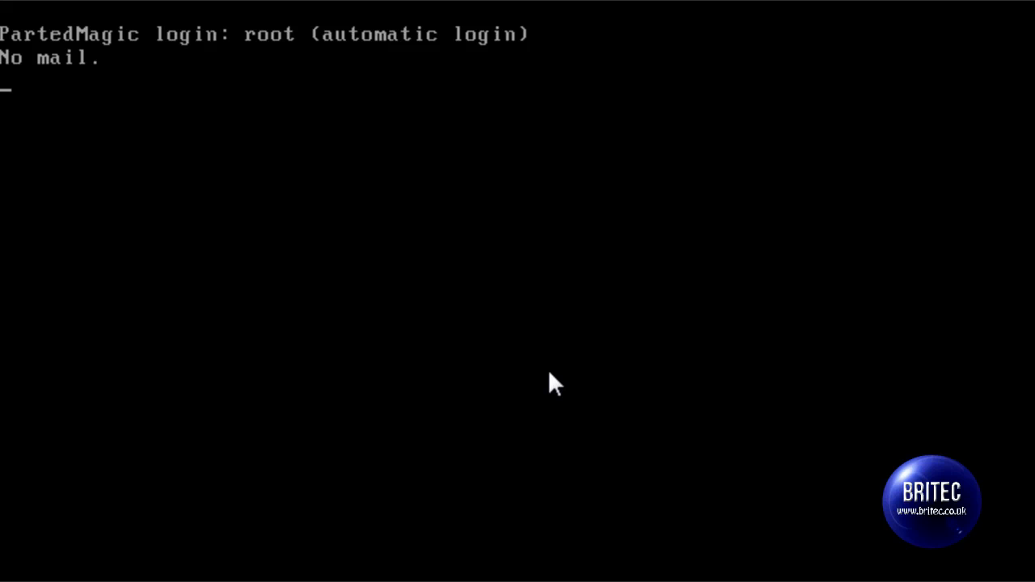
{"action": "mouse_move", "coordinate": [515, 249]}
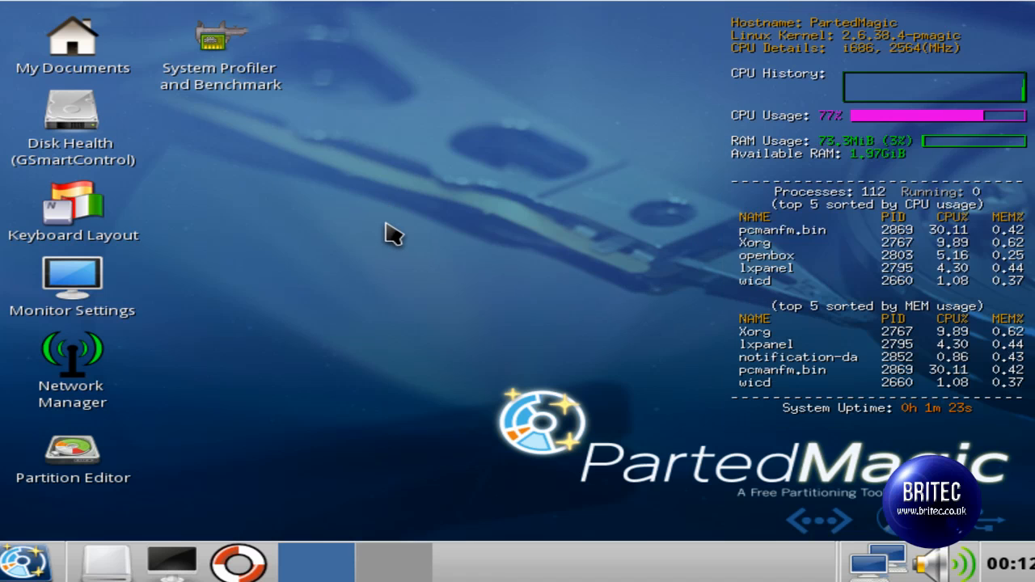
{"action": "mouse_move", "coordinate": [229, 477]}
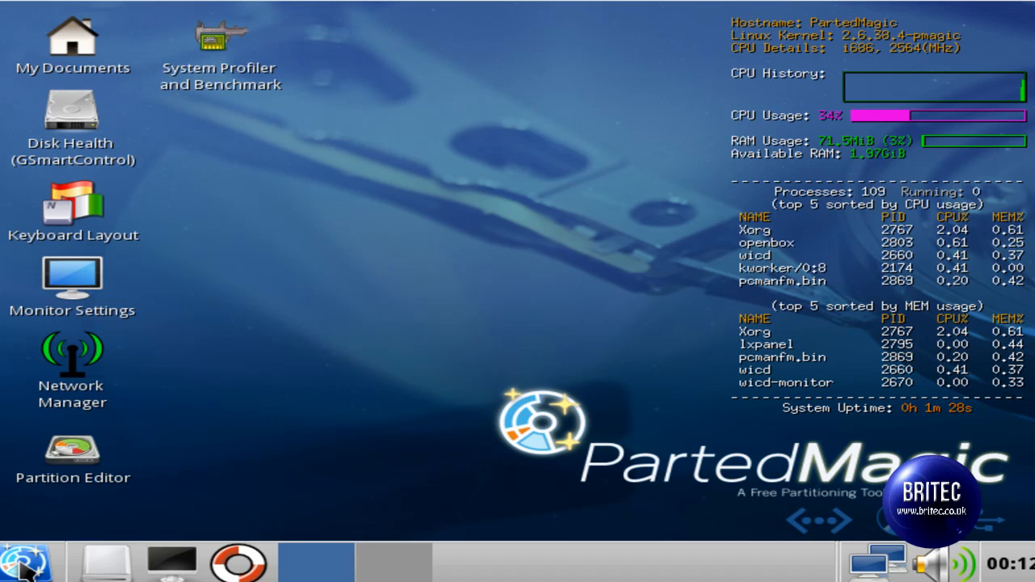
Show the System Tools applications from the Parted Magic start menu.
{"action": "left_click", "coordinate": [29, 569]}
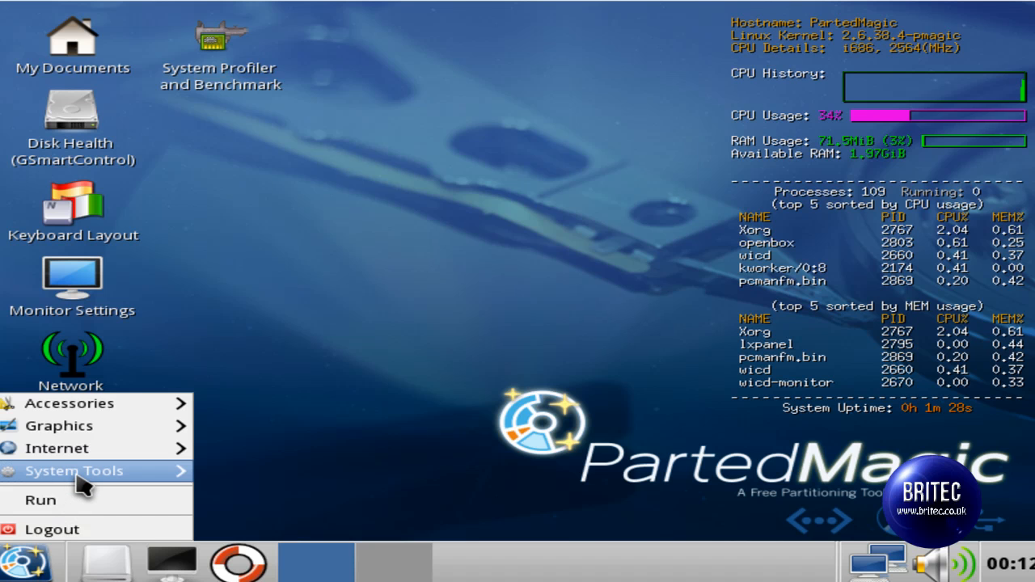
{"action": "left_click", "coordinate": [75, 470]}
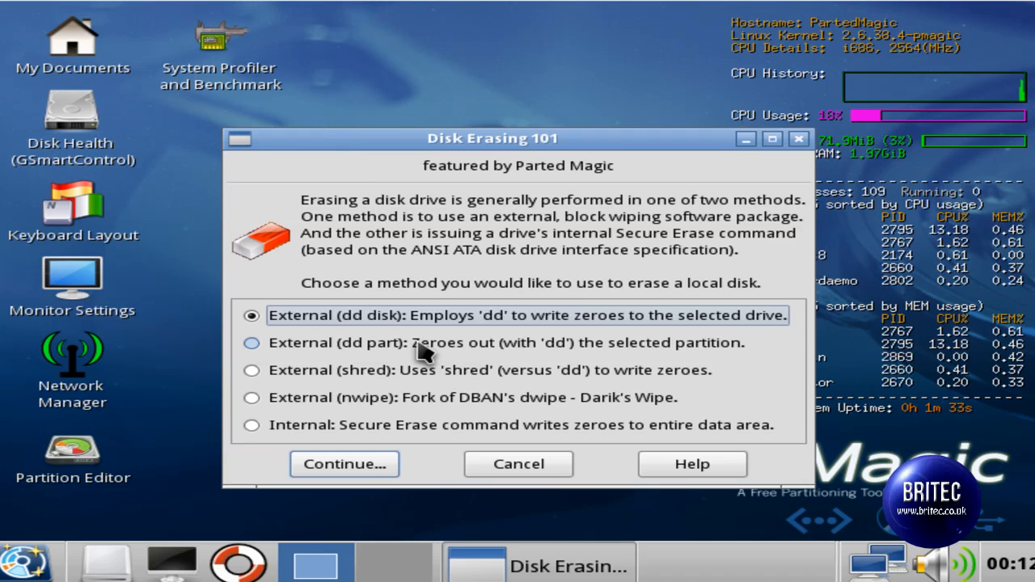
{"action": "mouse_move", "coordinate": [278, 382]}
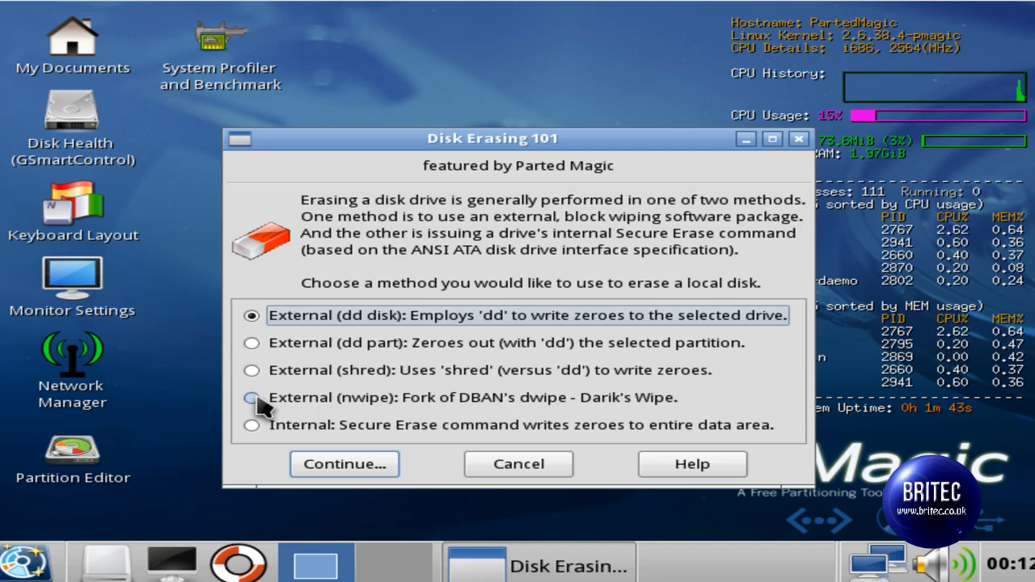
{"action": "mouse_move", "coordinate": [291, 406]}
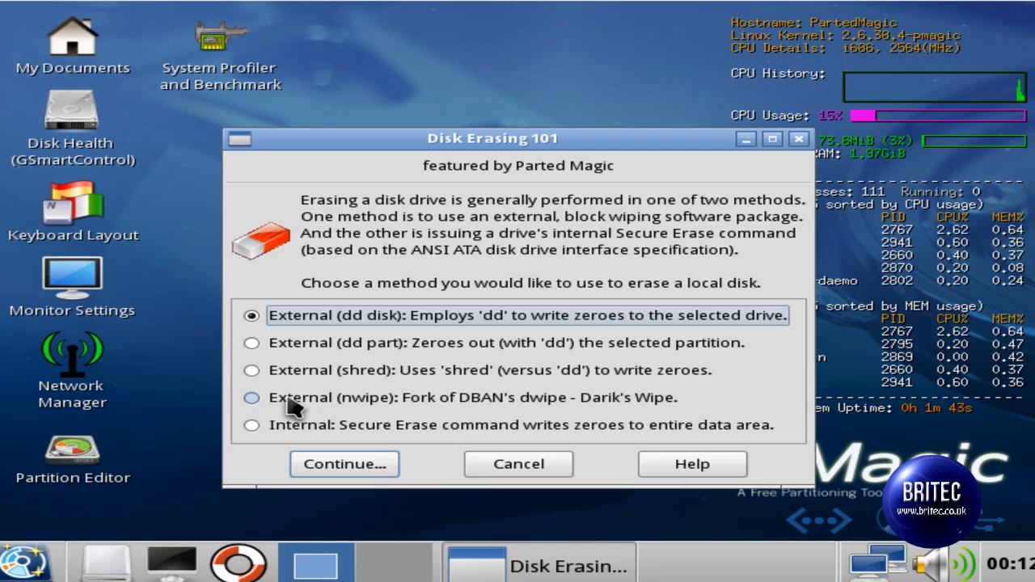
Continue with the nwipe method, then relaunch Erase Disk from System Tools.
{"action": "left_click", "coordinate": [253, 397]}
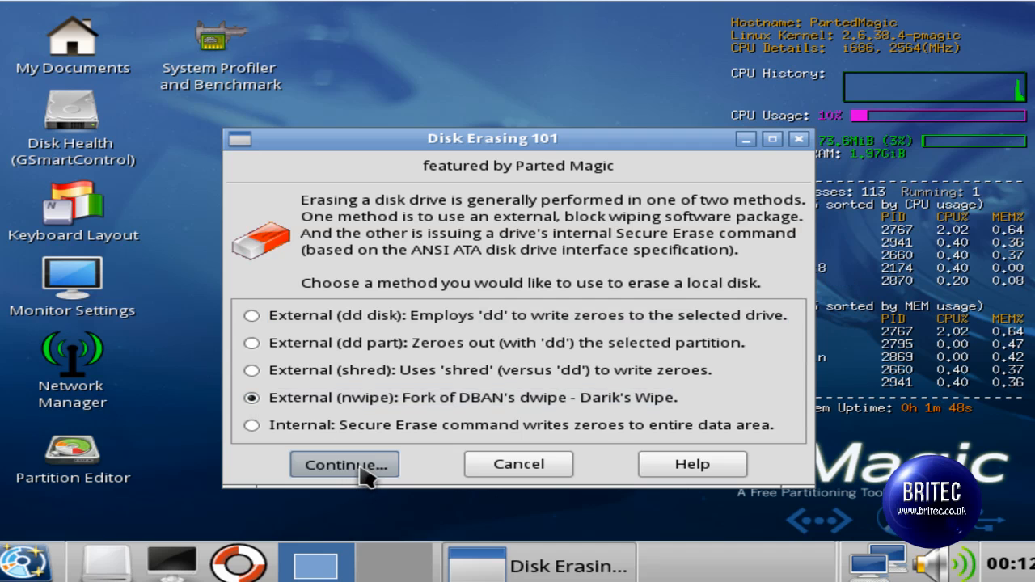
{"action": "left_click", "coordinate": [344, 464]}
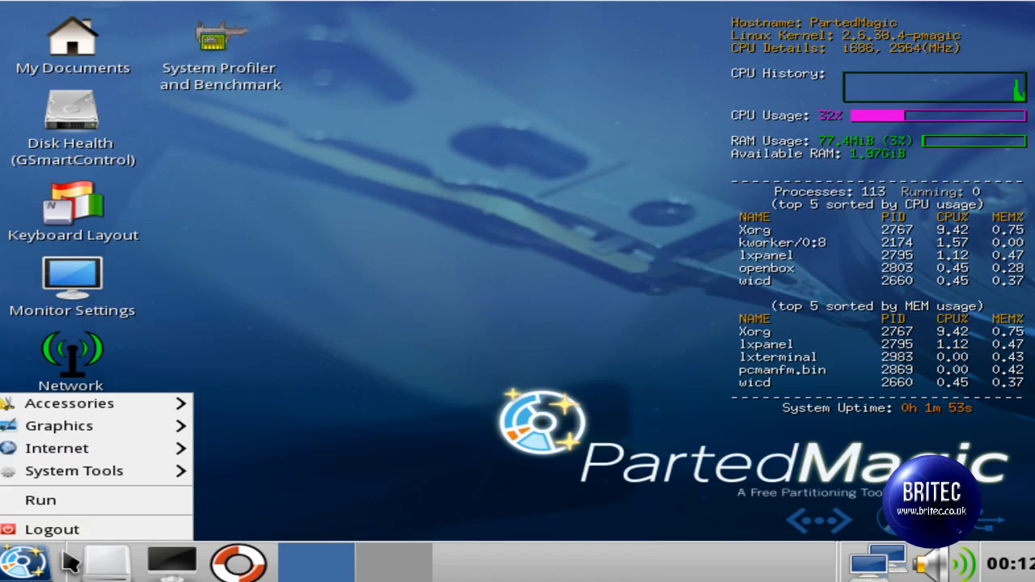
{"action": "left_click", "coordinate": [74, 471]}
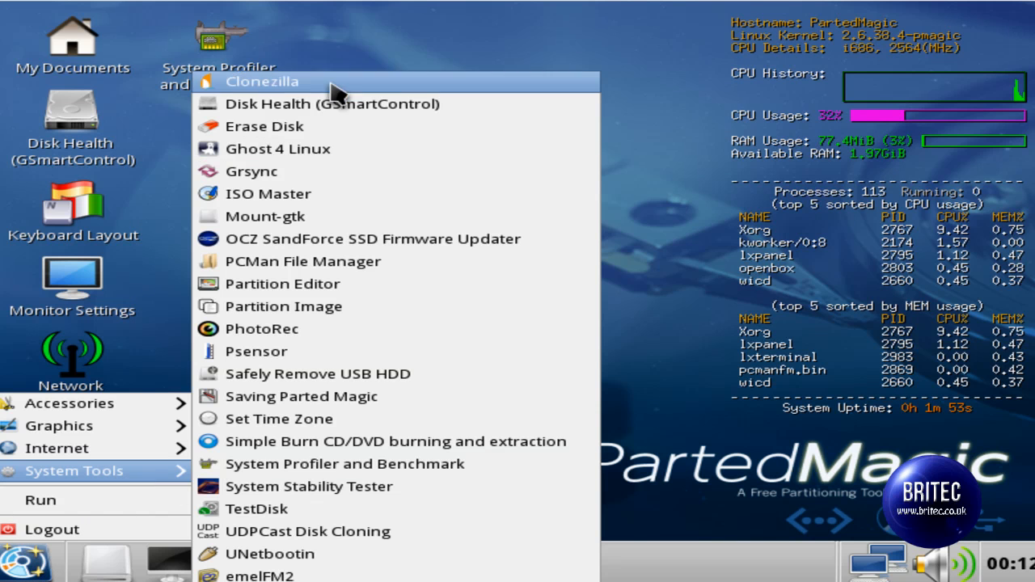
{"action": "left_click", "coordinate": [263, 126]}
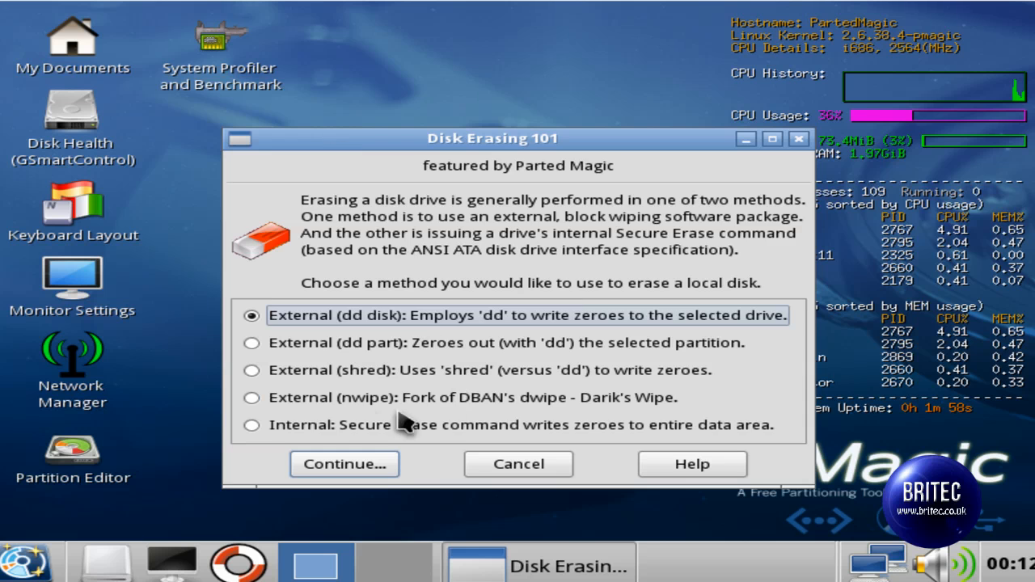
Switch from Secure Erase to the External (shred) method and continue to the drive list.
{"action": "left_click", "coordinate": [253, 424]}
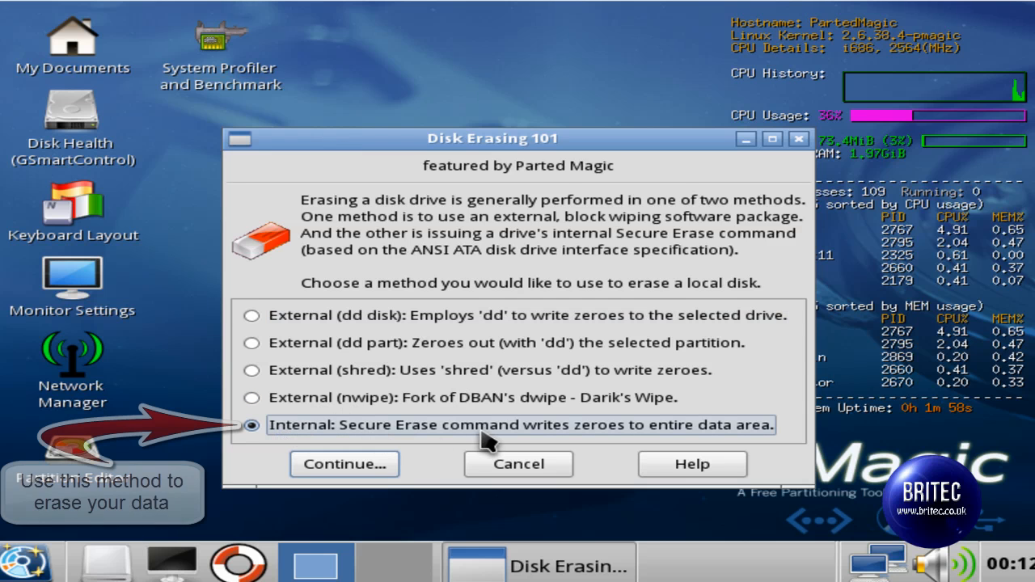
{"action": "mouse_move", "coordinate": [634, 439]}
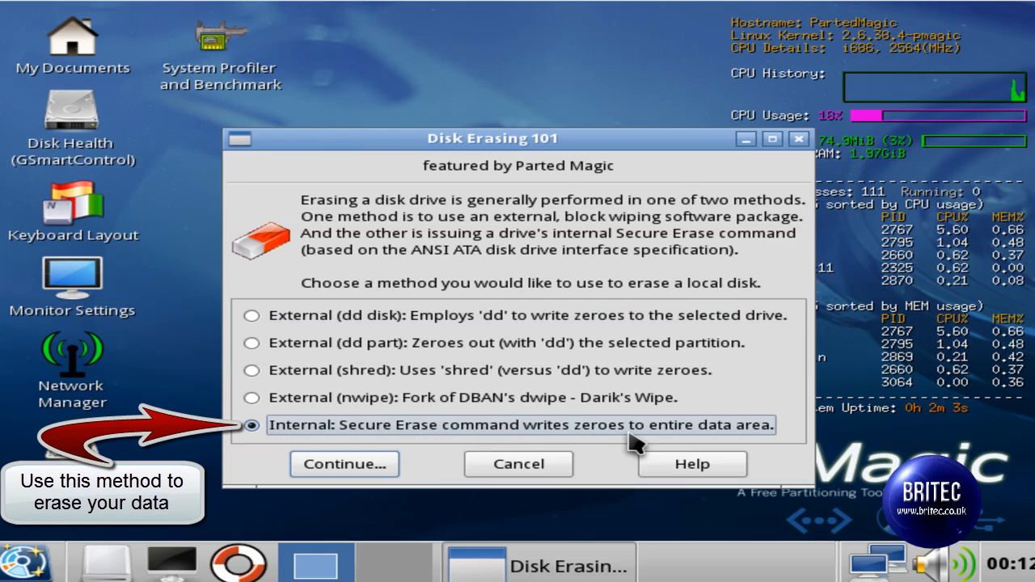
{"action": "mouse_move", "coordinate": [445, 437]}
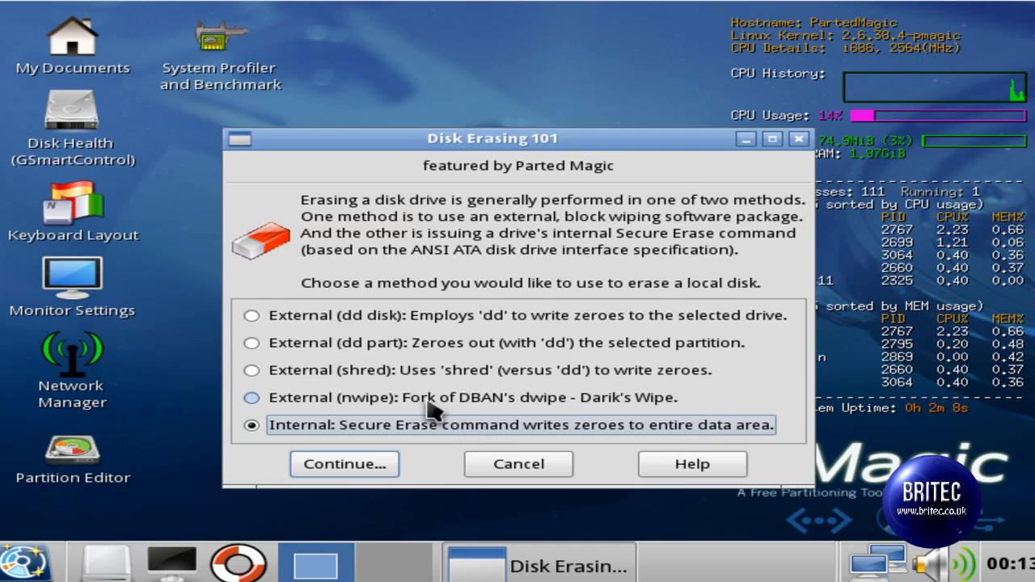
{"action": "mouse_move", "coordinate": [253, 352]}
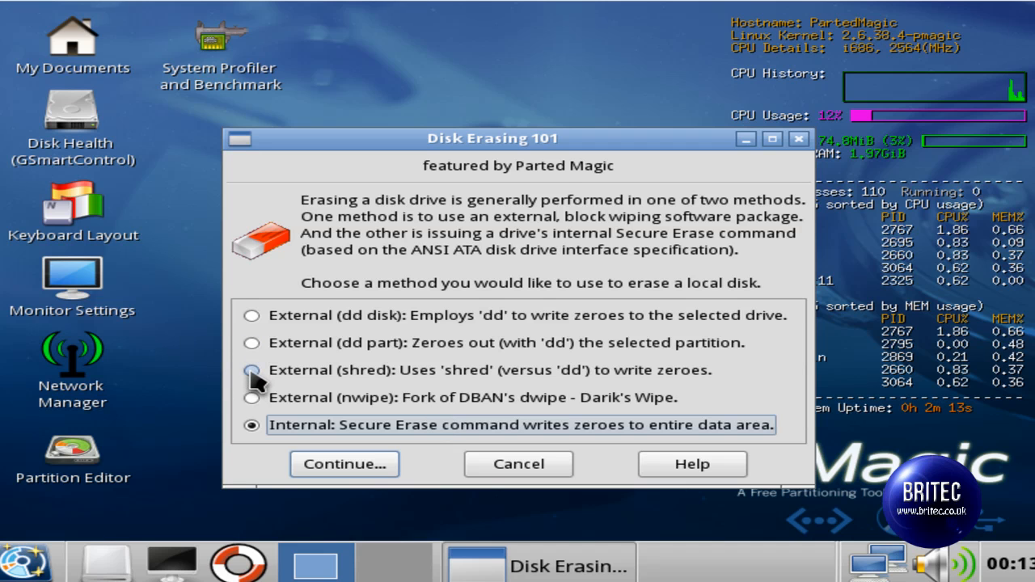
{"action": "left_click", "coordinate": [252, 370]}
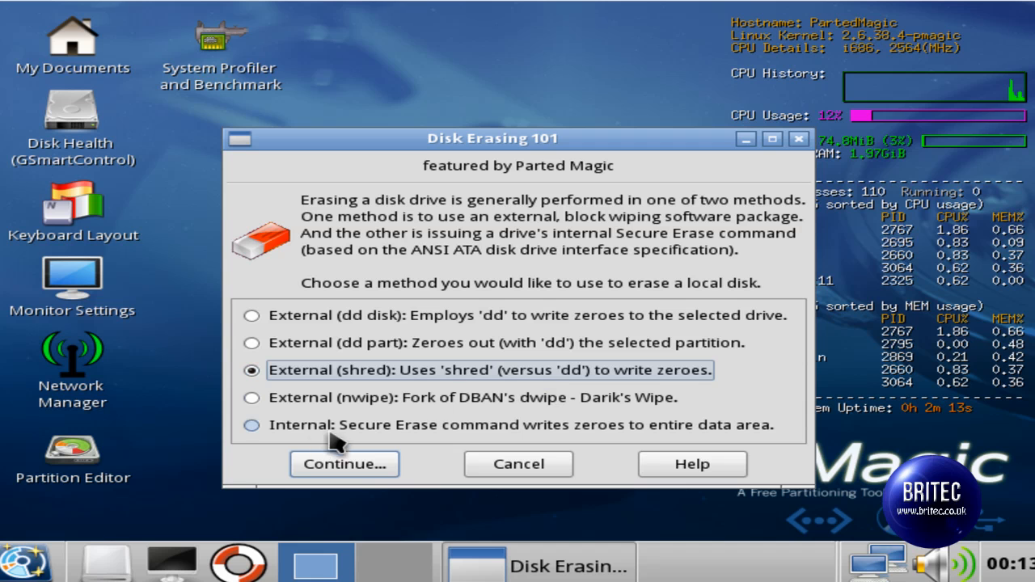
{"action": "left_click", "coordinate": [253, 423]}
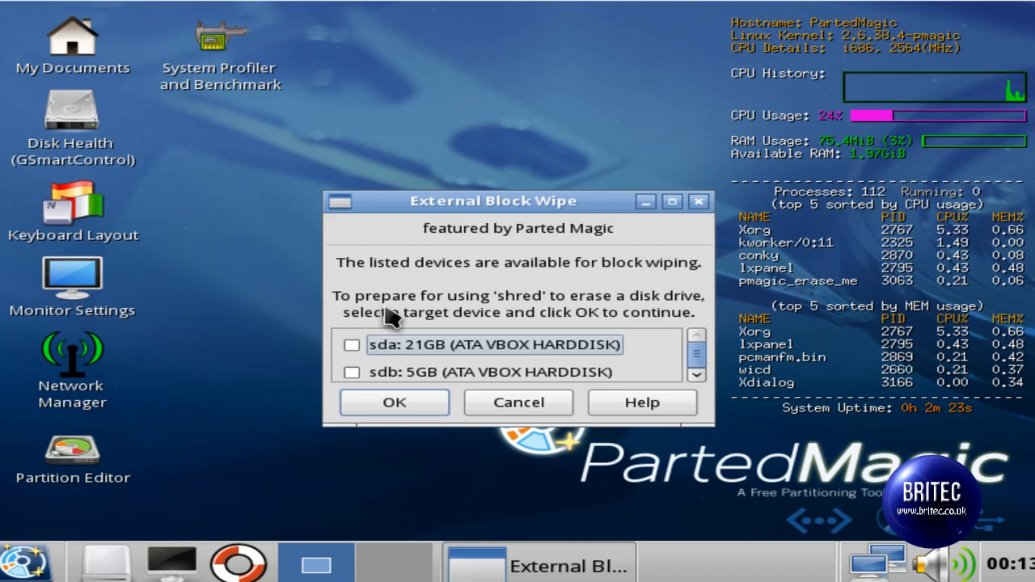
Select the sdb 5GB ATA VBOX drive and confirm erasing all its data with shred.
{"action": "left_click", "coordinate": [353, 372]}
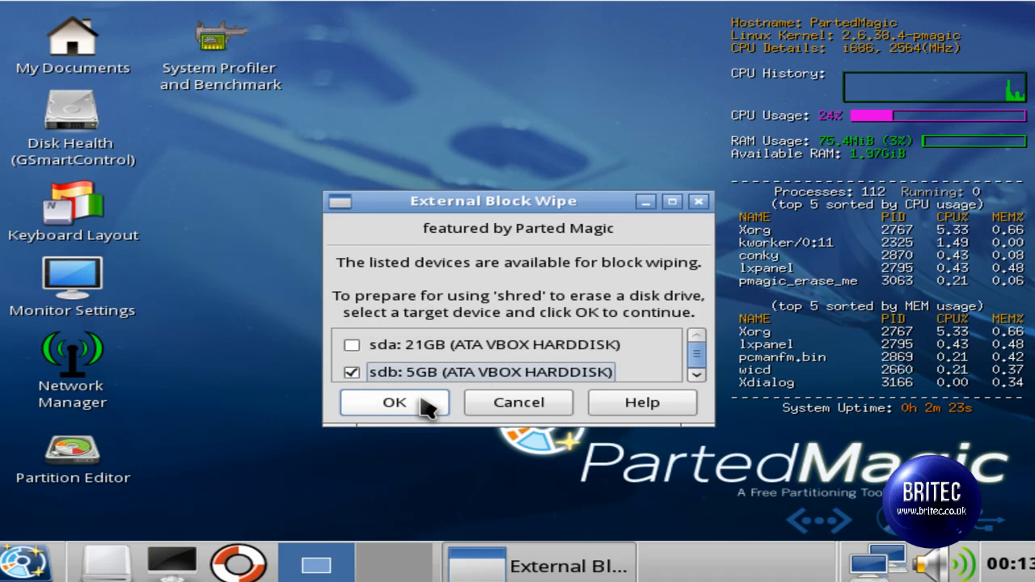
{"action": "left_click", "coordinate": [395, 401]}
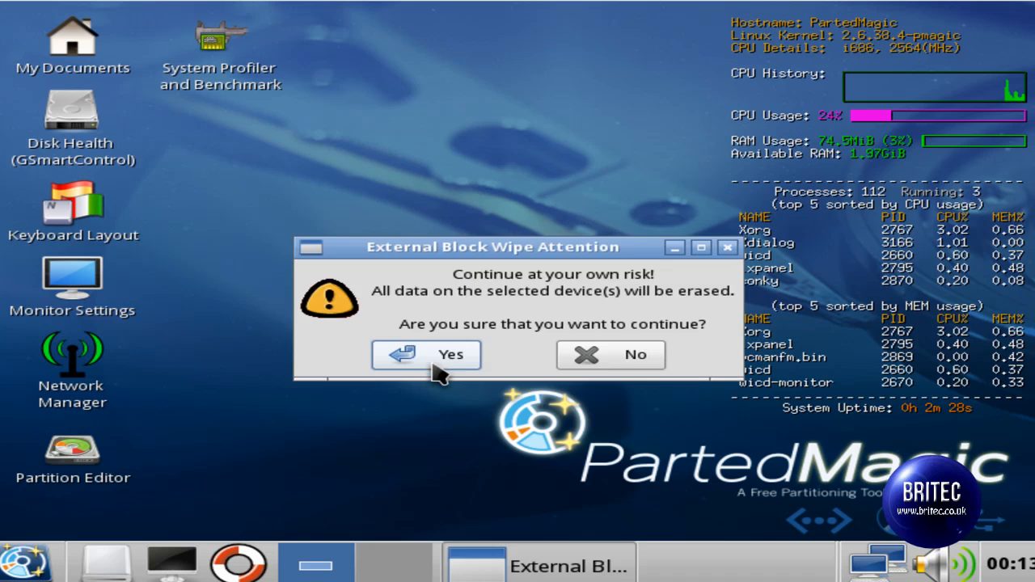
{"action": "left_click", "coordinate": [427, 356]}
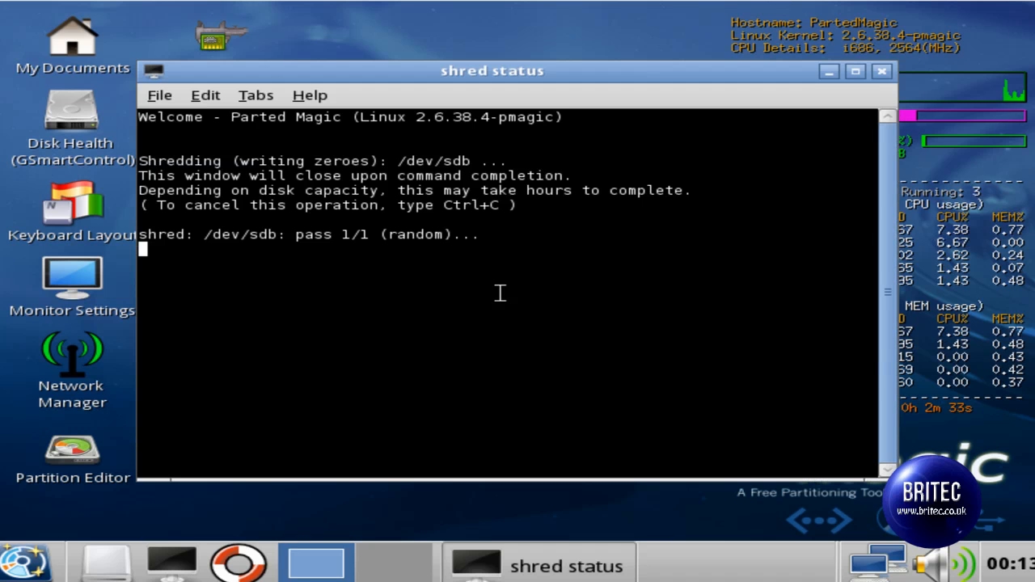
{"action": "mouse_move", "coordinate": [414, 235]}
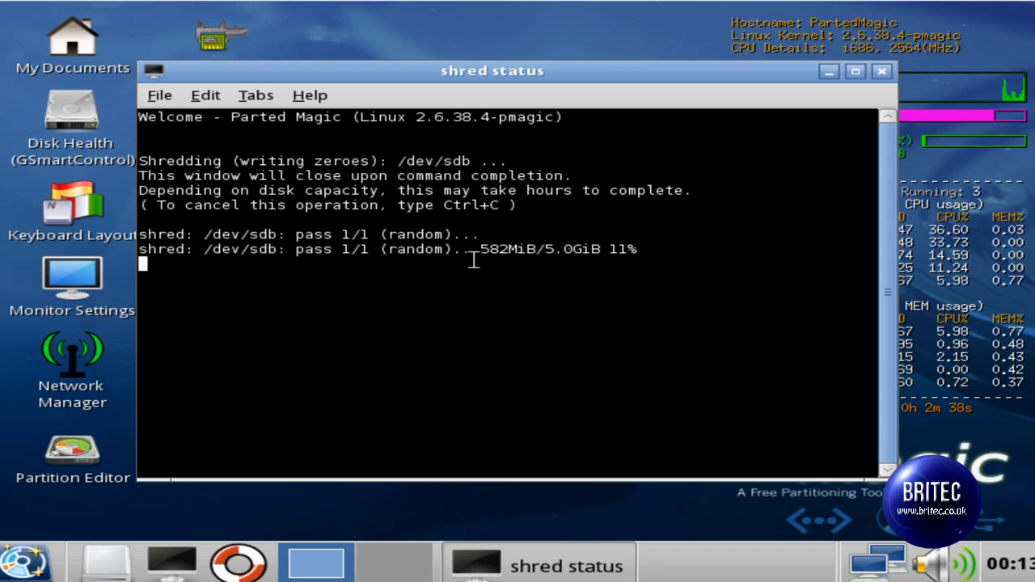
{"action": "mouse_move", "coordinate": [469, 309]}
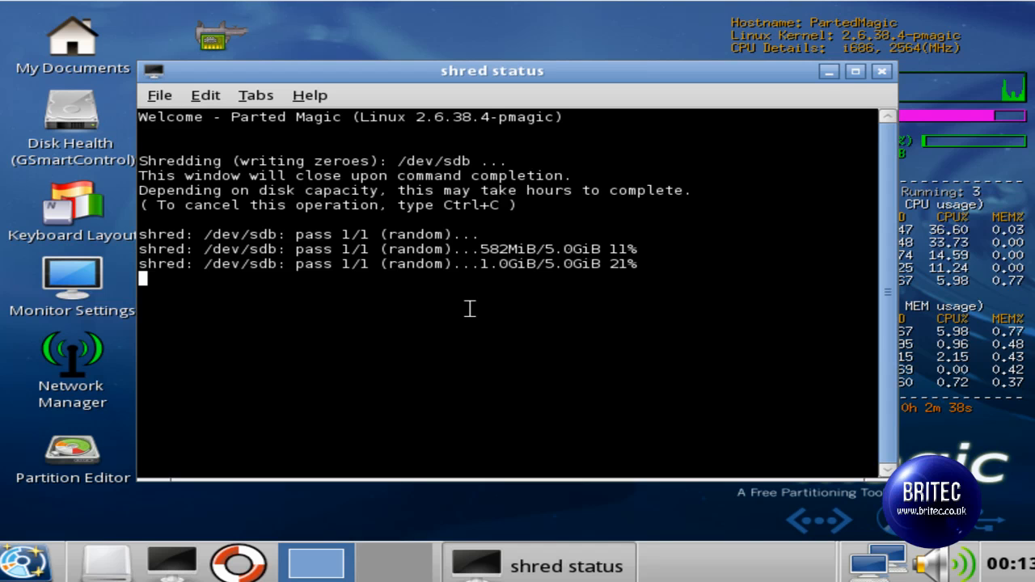
{"action": "mouse_move", "coordinate": [595, 521]}
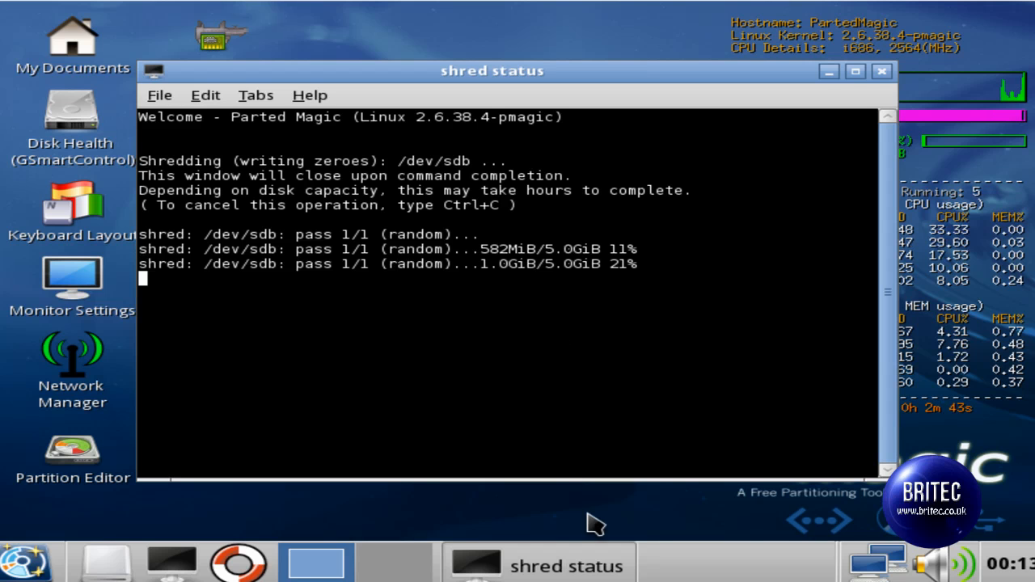
{"action": "mouse_move", "coordinate": [657, 556]}
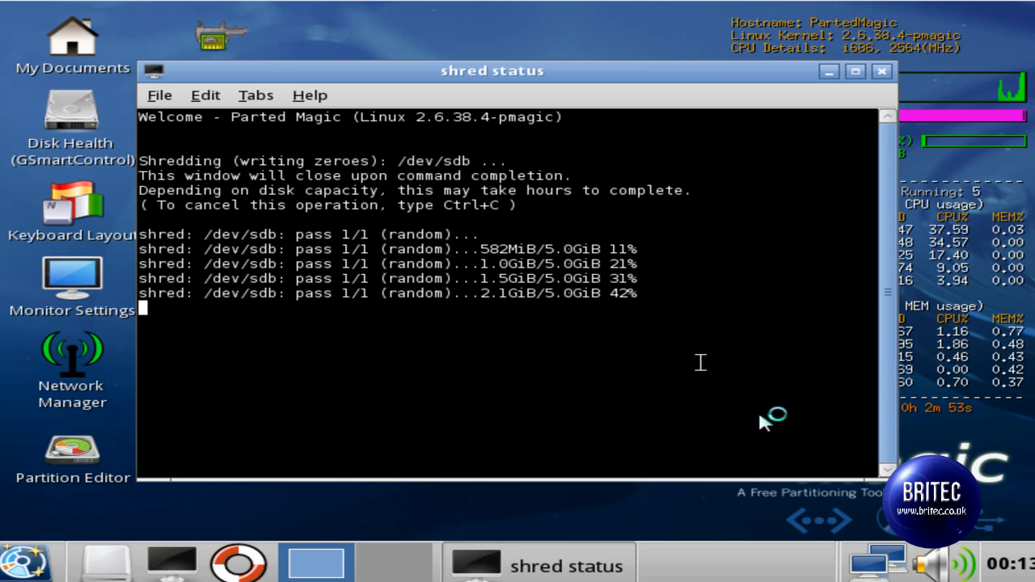
{"action": "mouse_move", "coordinate": [763, 424]}
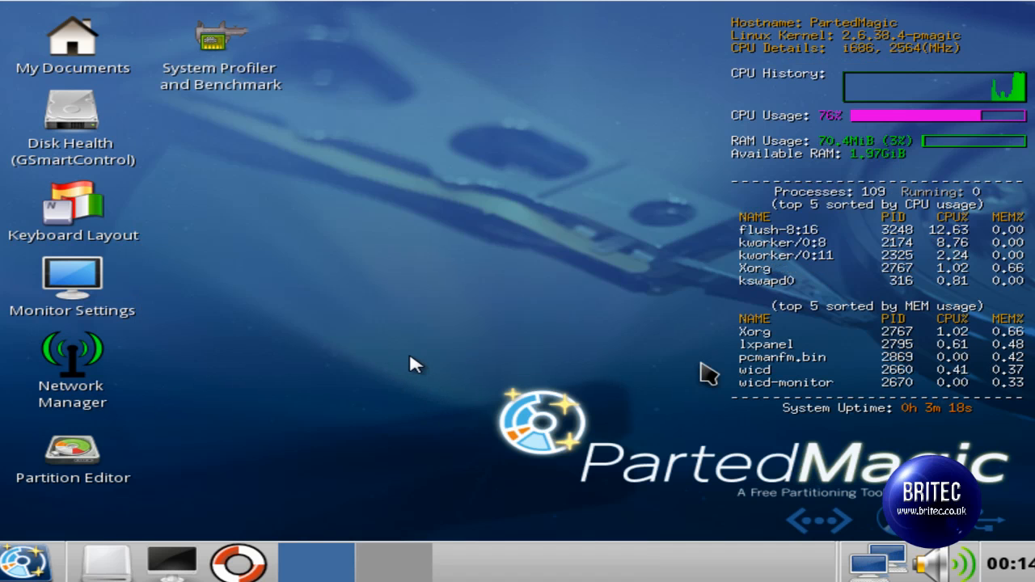
{"action": "mouse_move", "coordinate": [412, 330]}
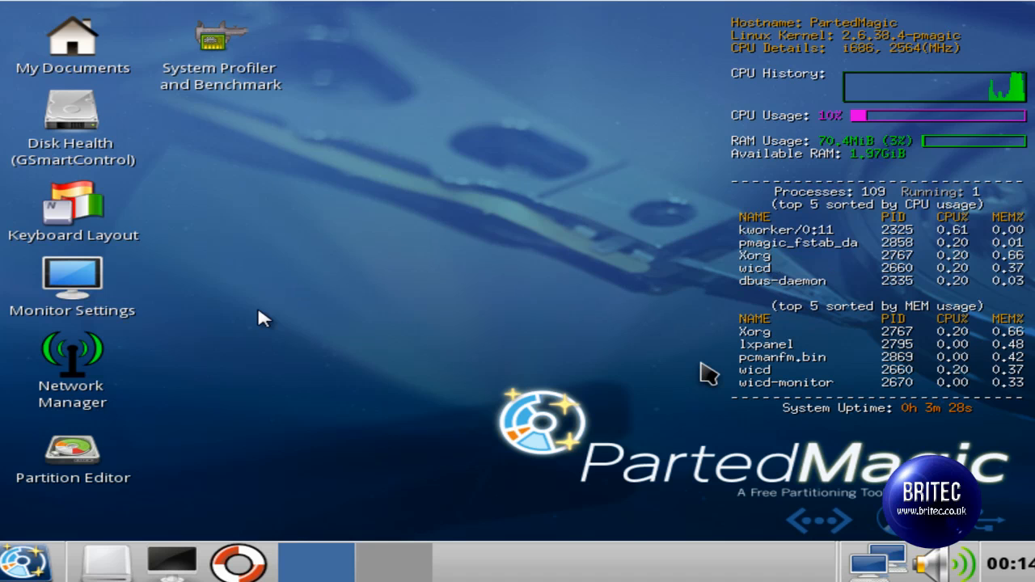
{"action": "mouse_move", "coordinate": [678, 346]}
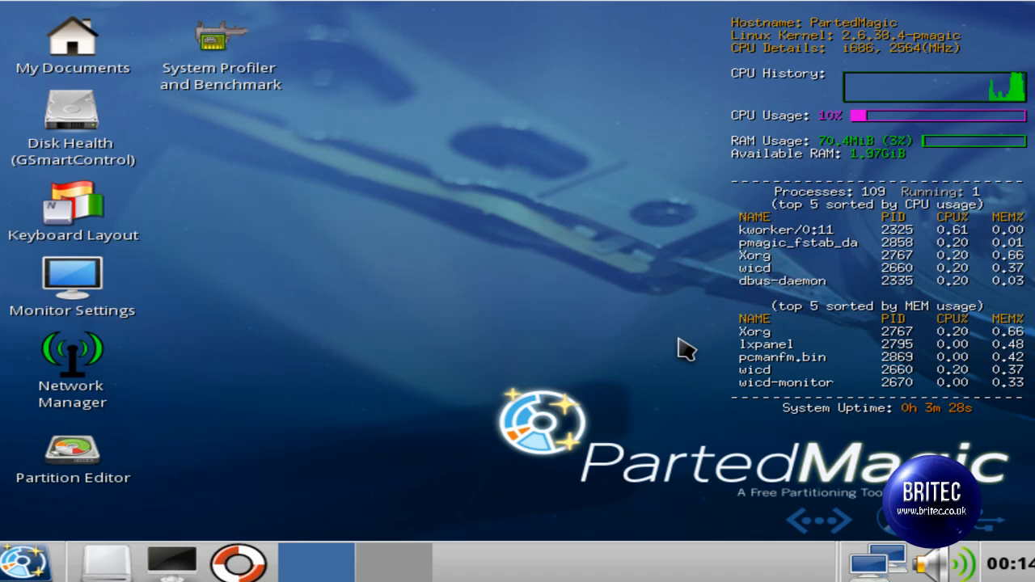
{"action": "mouse_move", "coordinate": [536, 242]}
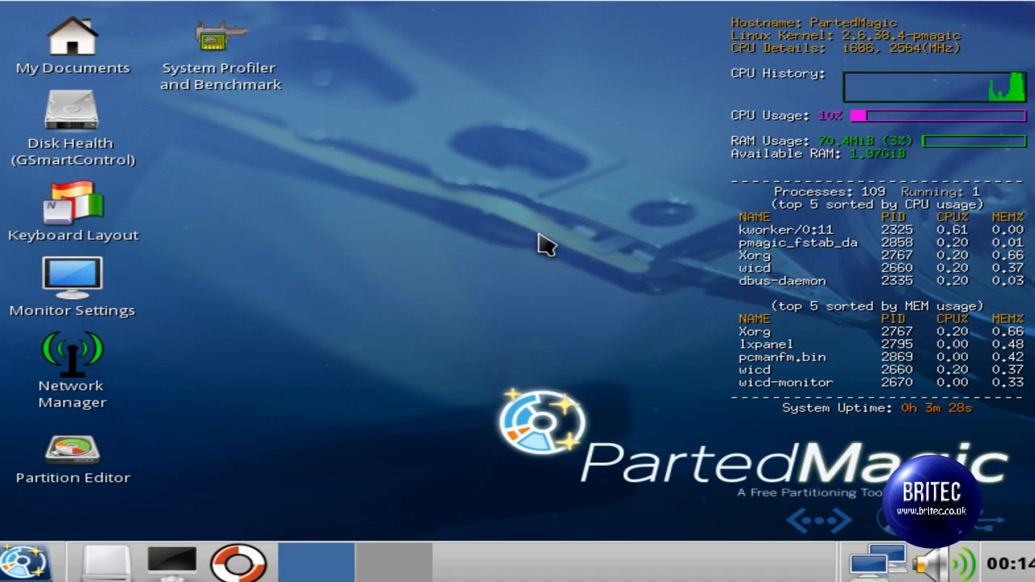